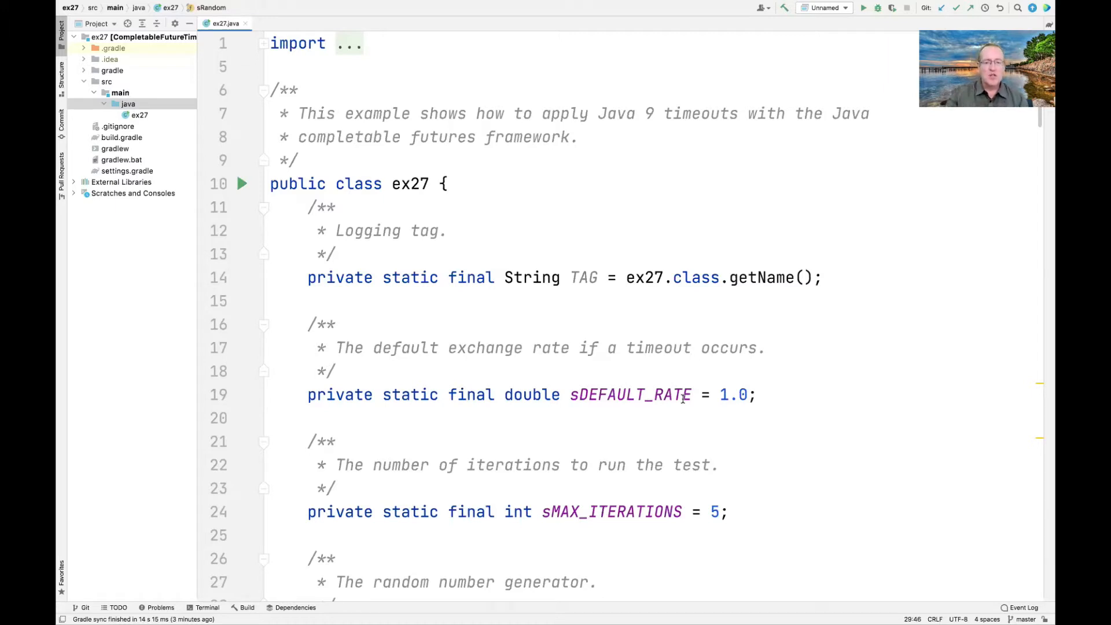
Review the sDEFAULT_RATE constant of 1.0 and the findBestPrice call in run().
{"action": "scroll", "scroll_direction": "down", "scroll_amount": 3}
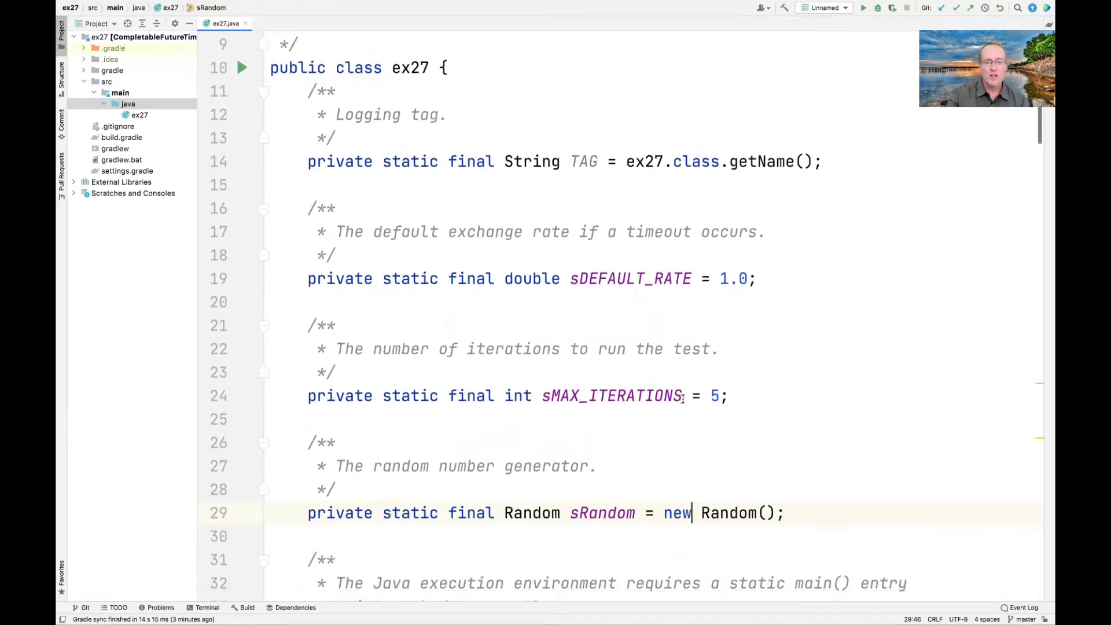
{"action": "scroll", "scroll_direction": "down", "scroll_amount": 3}
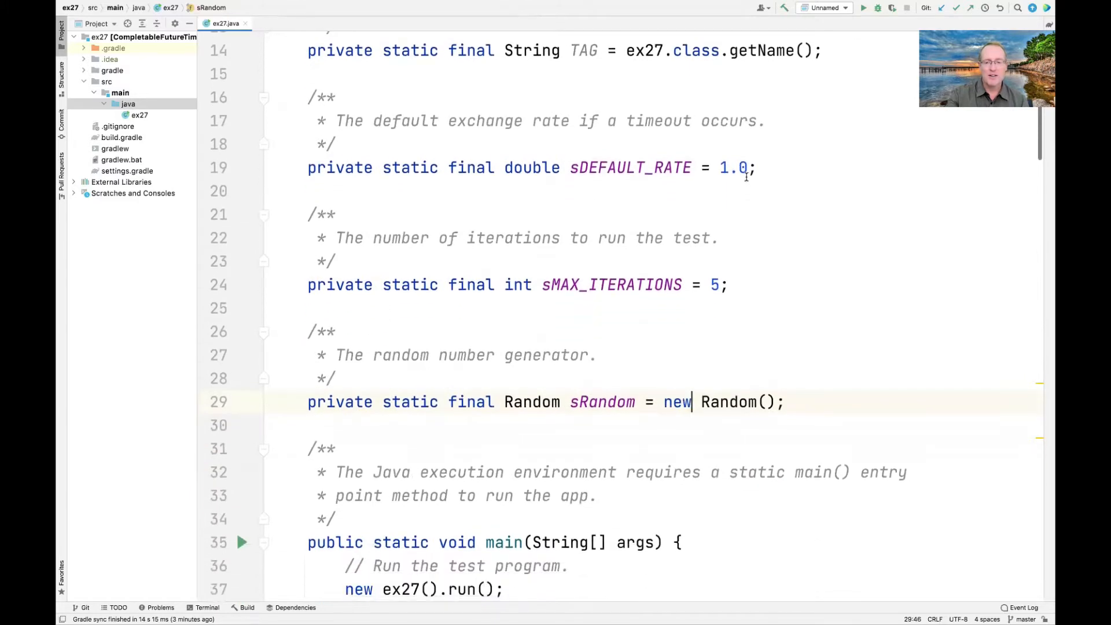
{"action": "left_click", "coordinate": [744, 168]}
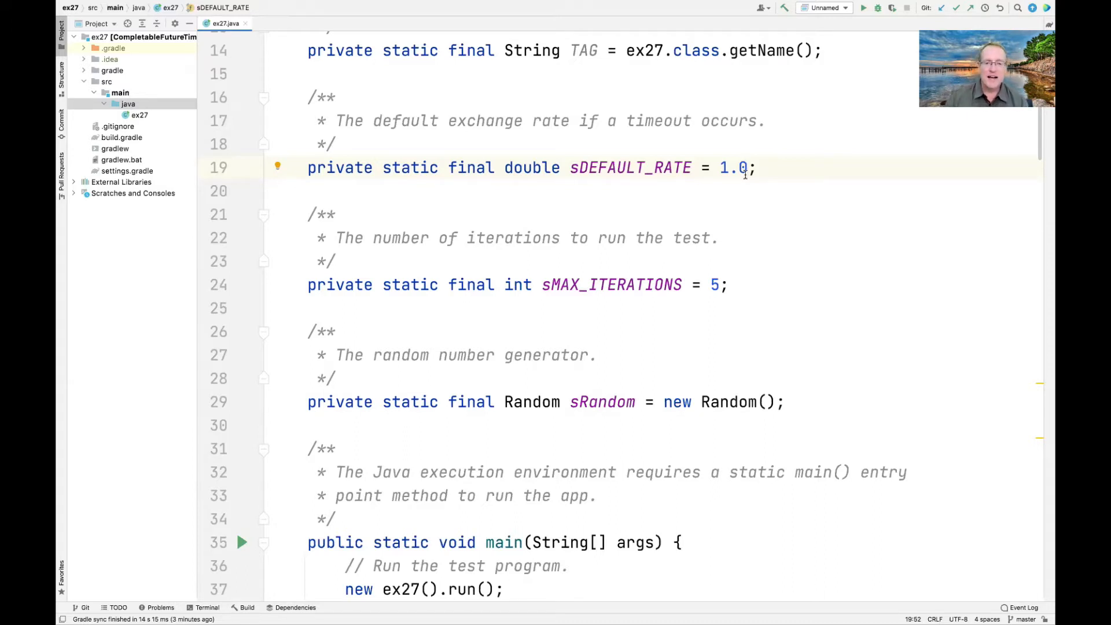
{"action": "left_click", "coordinate": [684, 425]}
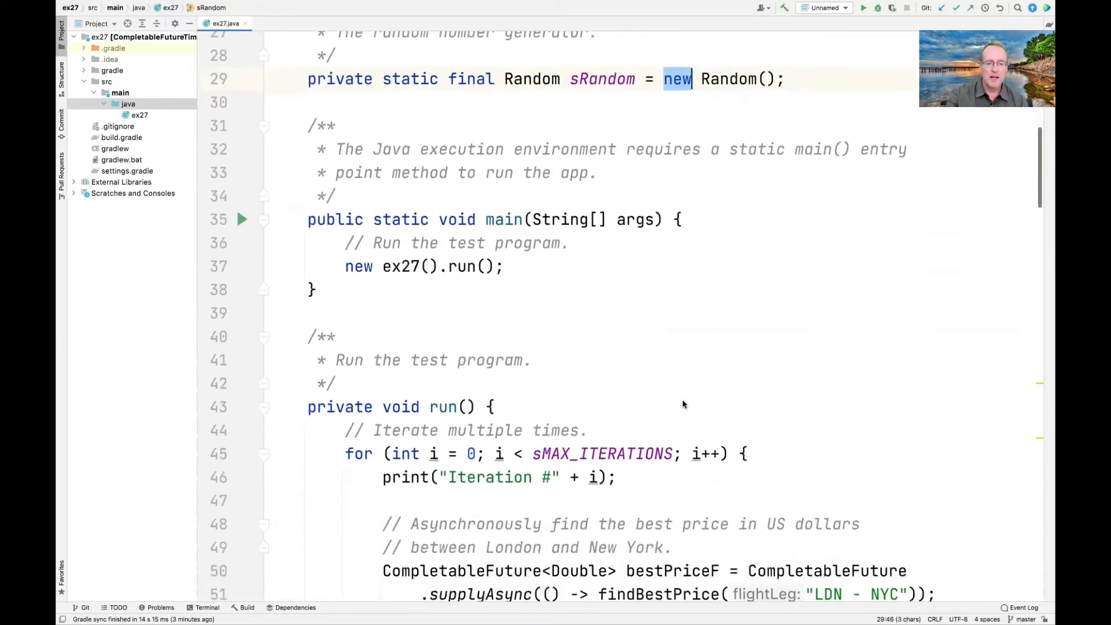
{"action": "scroll", "scroll_direction": "down", "scroll_amount": 3}
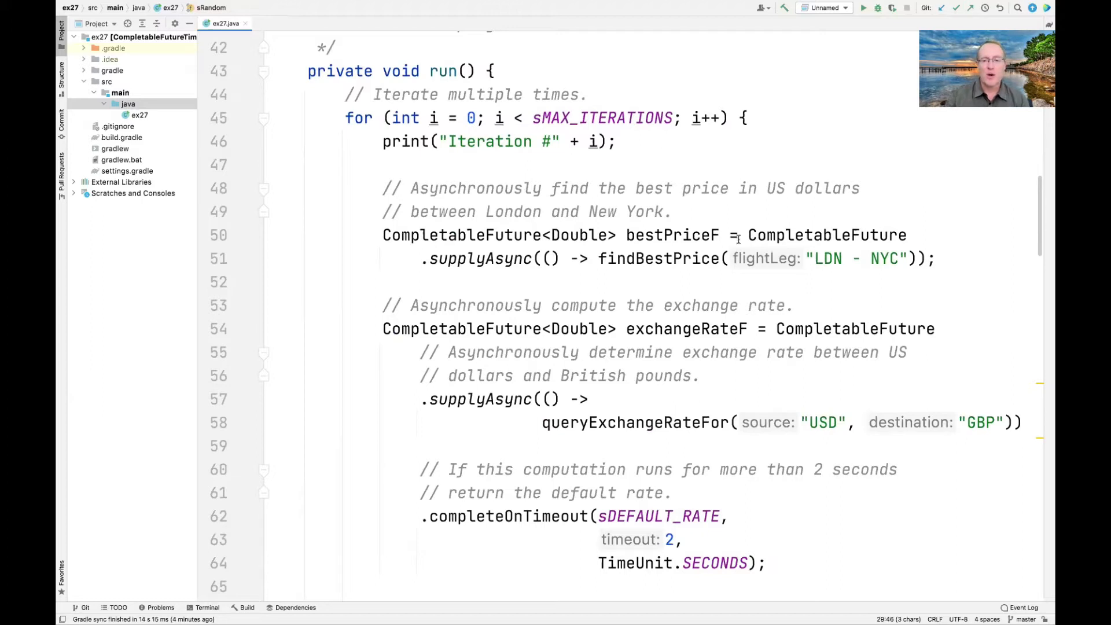
{"action": "double_click", "coordinate": [826, 235]}
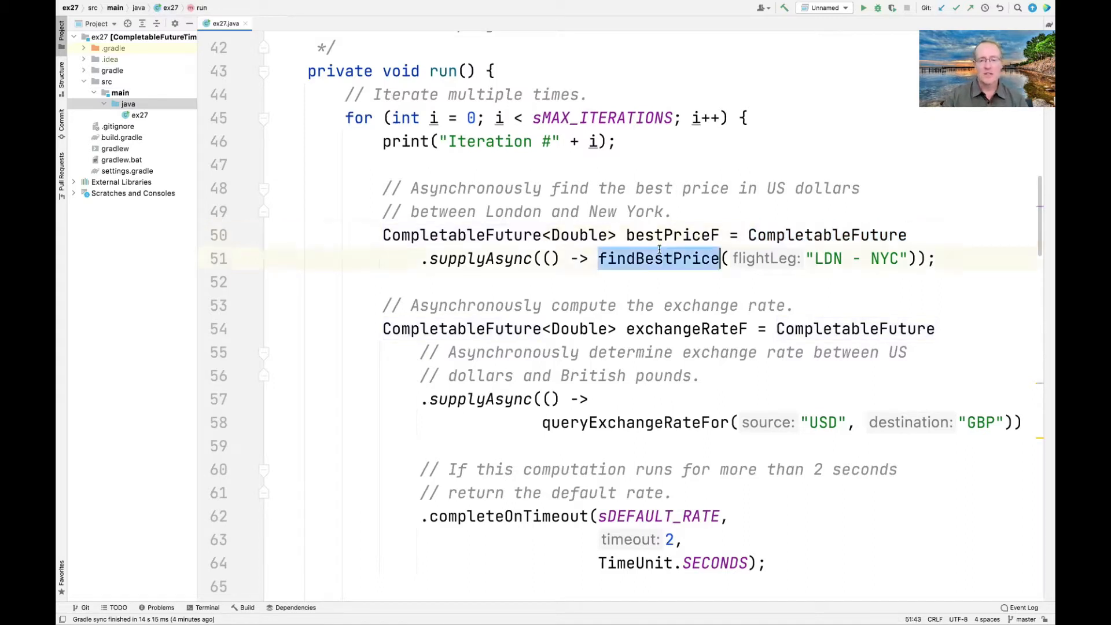
{"action": "left_click", "coordinate": [657, 258]}
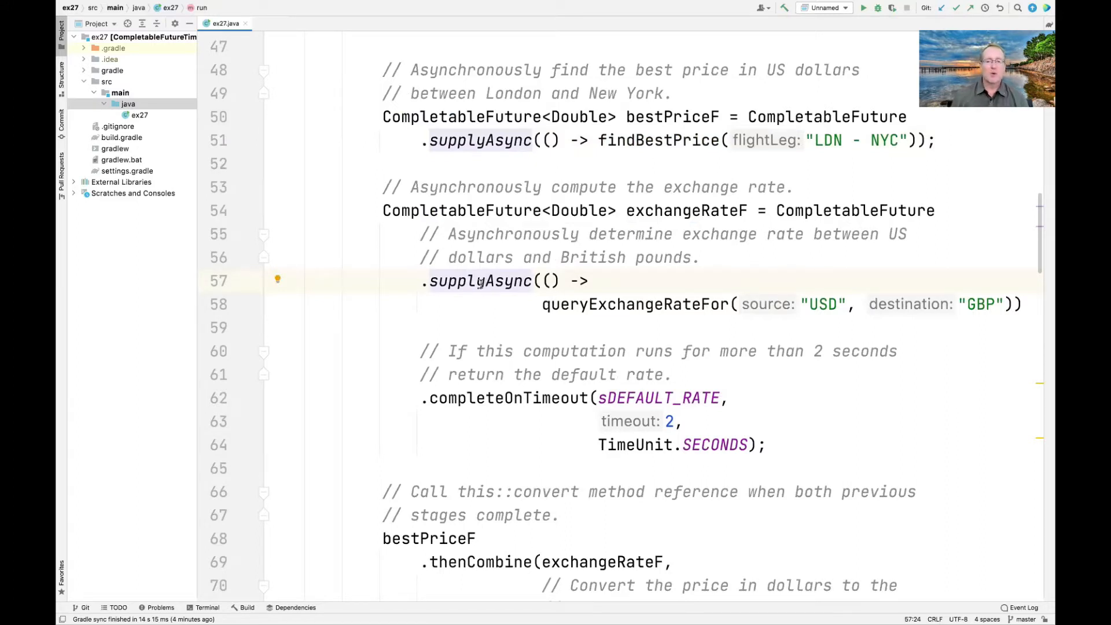
Jump into queryExchangeRateFor and correct the misspelled 'comparision' to 'comparison' in its debug print.
{"action": "left_click", "coordinate": [627, 304]}
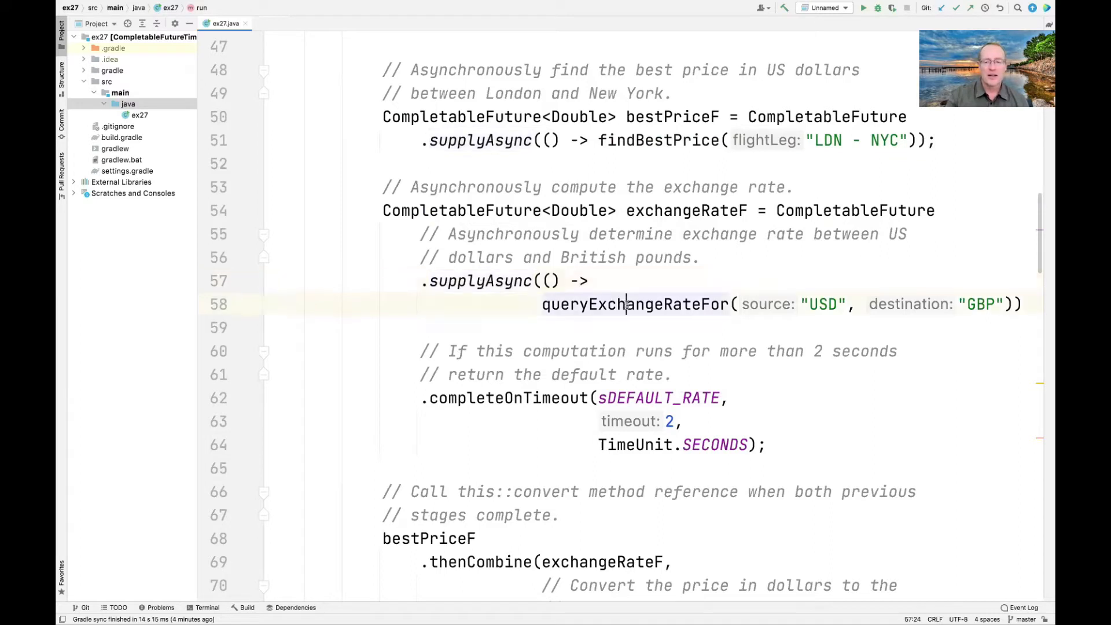
{"action": "double_click", "coordinate": [634, 303]}
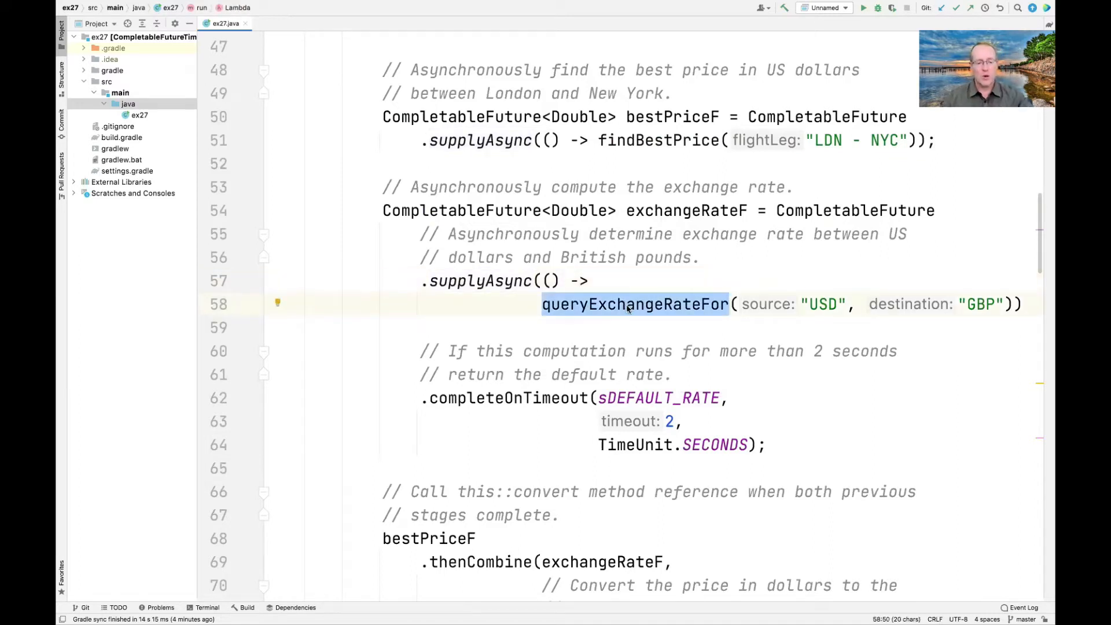
{"action": "left_click", "coordinate": [635, 304]}
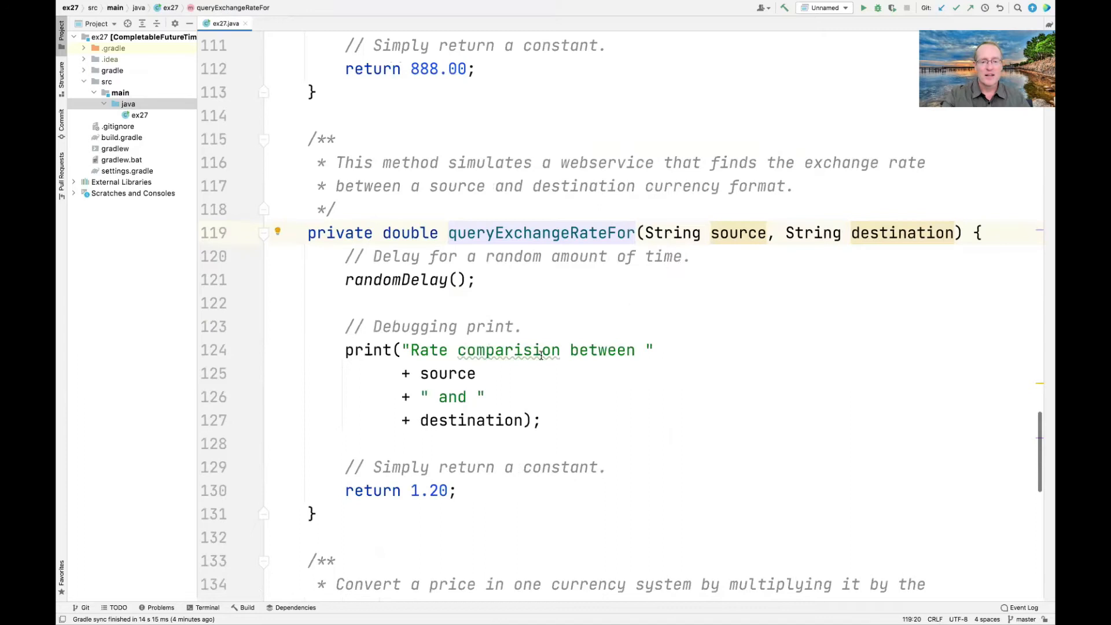
{"action": "double_click", "coordinate": [508, 350]}
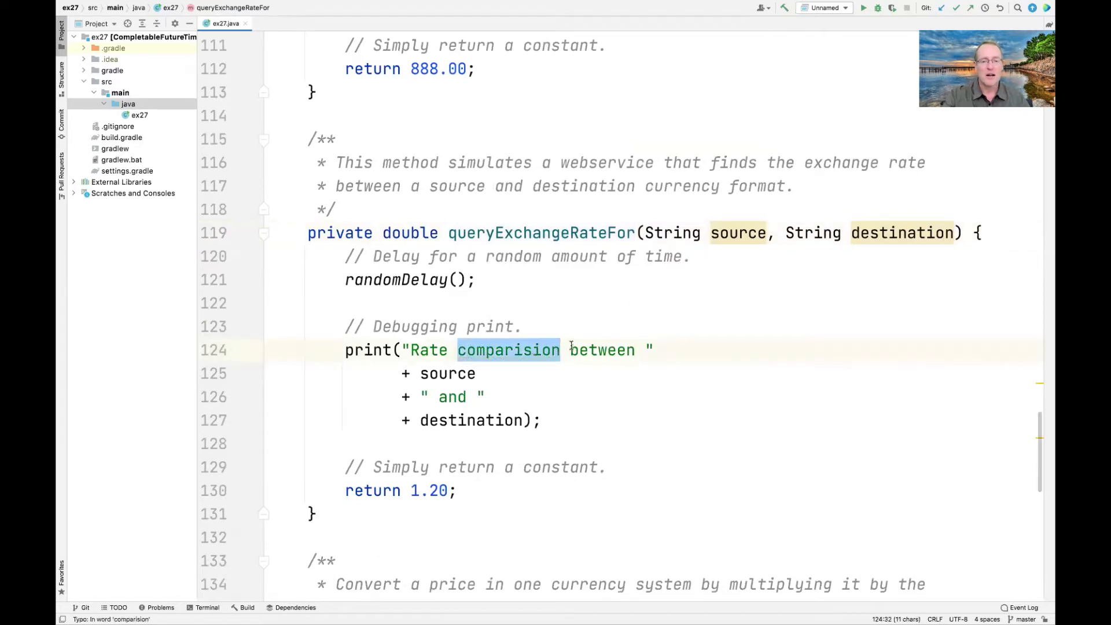
{"action": "left_click", "coordinate": [542, 349]}
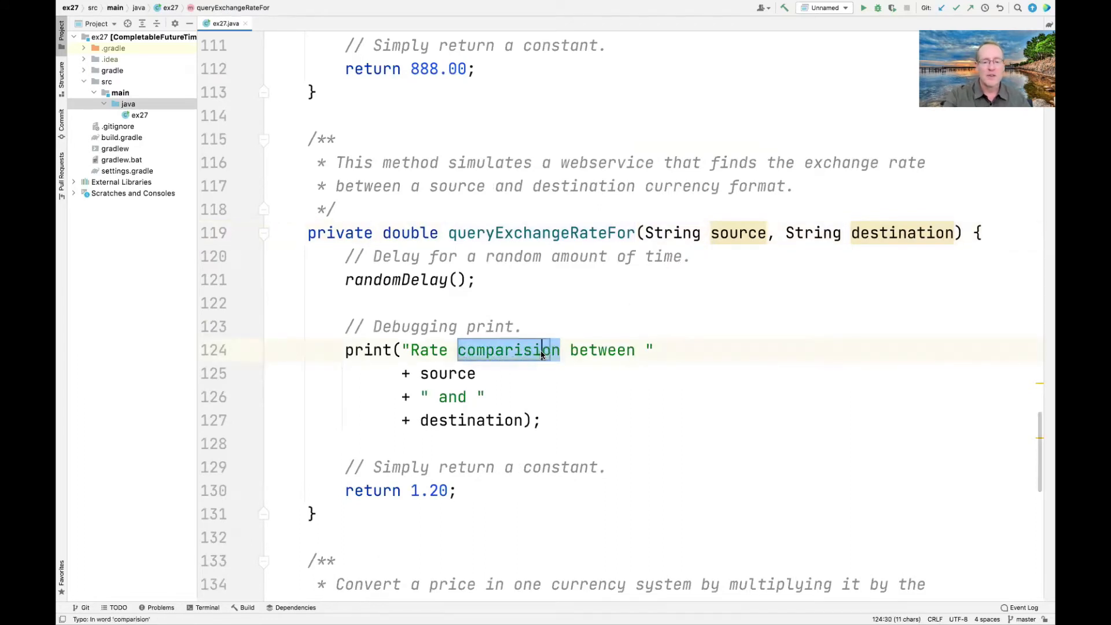
{"action": "key", "text": "Delete"}
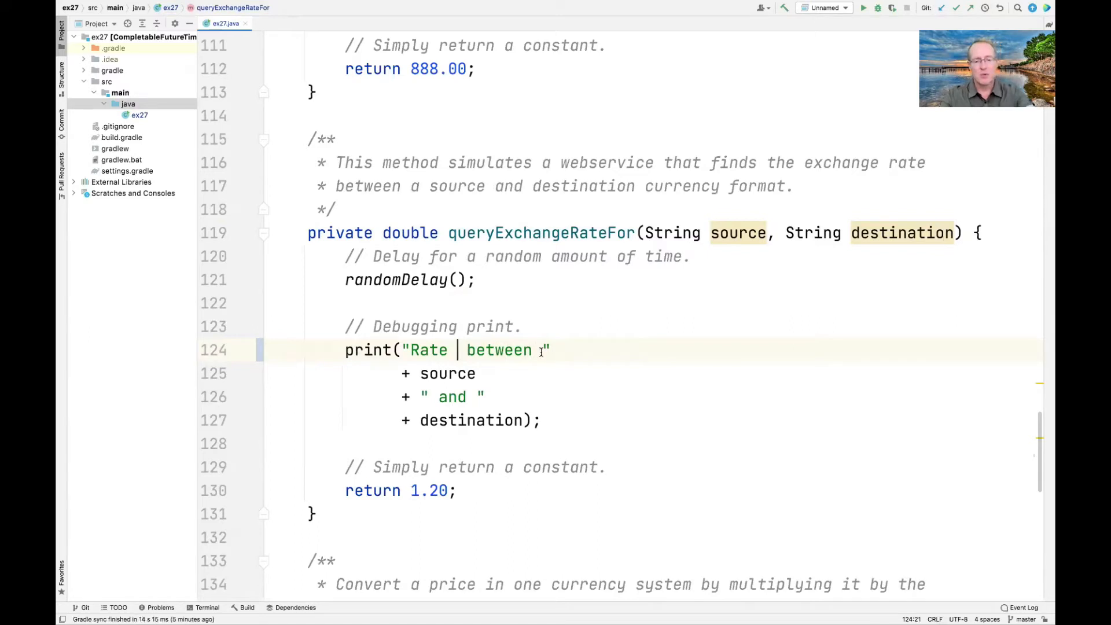
{"action": "type", "text": "comparison"}
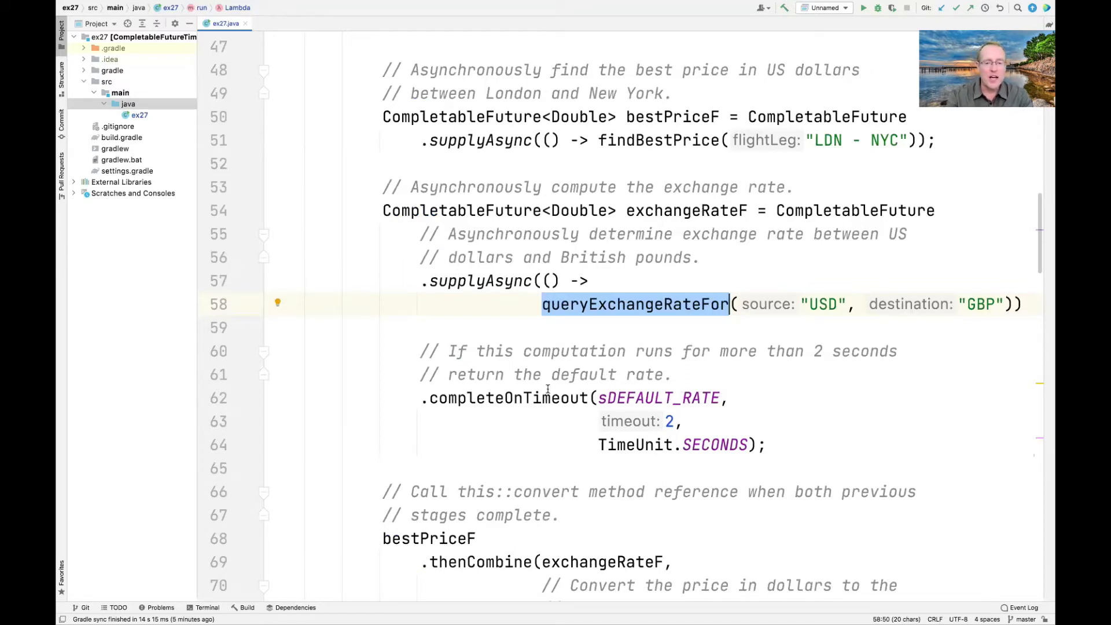
{"action": "left_click", "coordinate": [506, 397]}
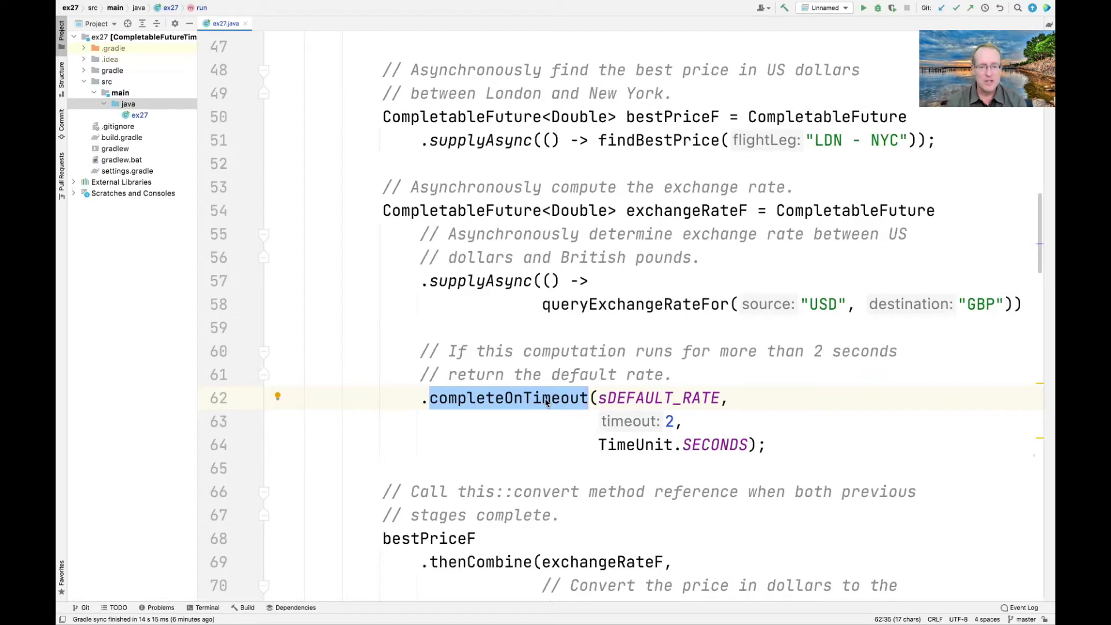
{"action": "scroll", "scroll_direction": "down", "scroll_amount": 3}
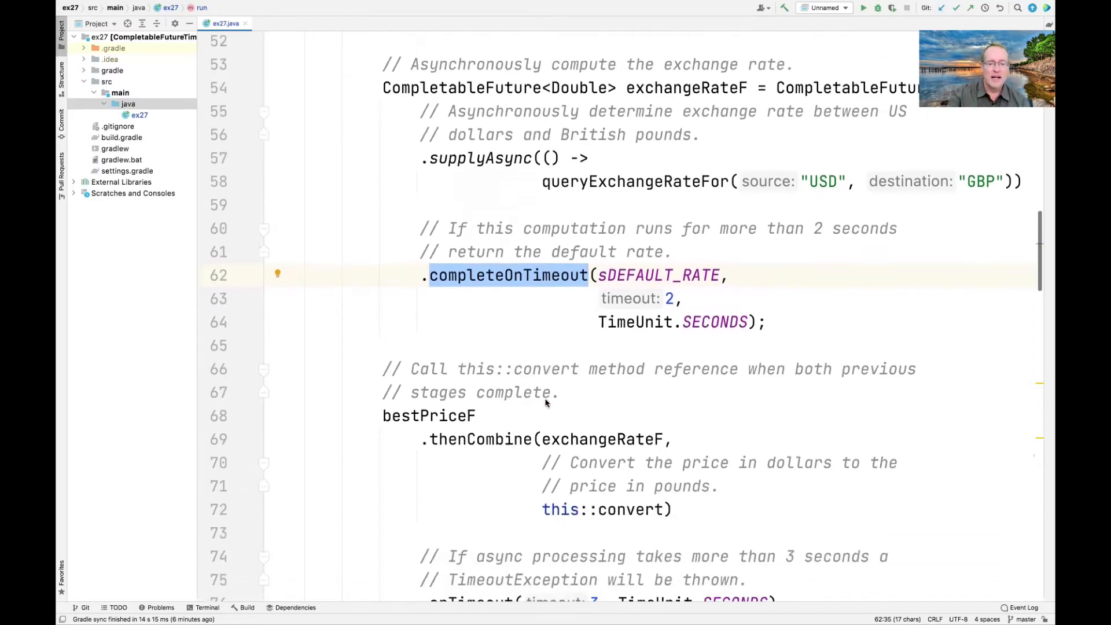
{"action": "scroll", "scroll_direction": "down", "scroll_amount": 3}
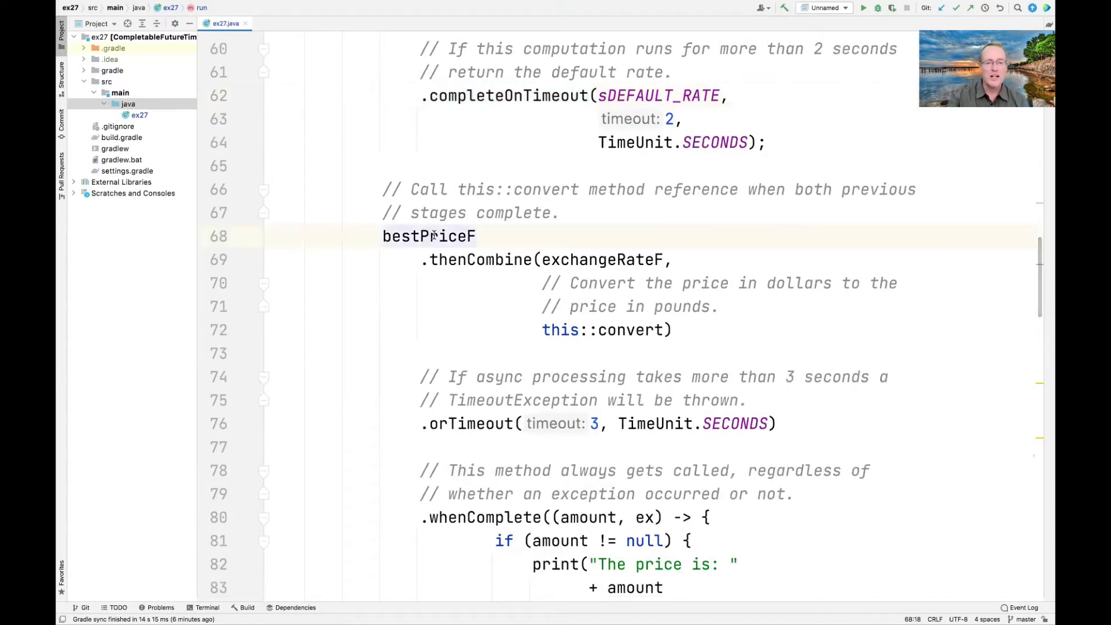
{"action": "double_click", "coordinate": [600, 259]}
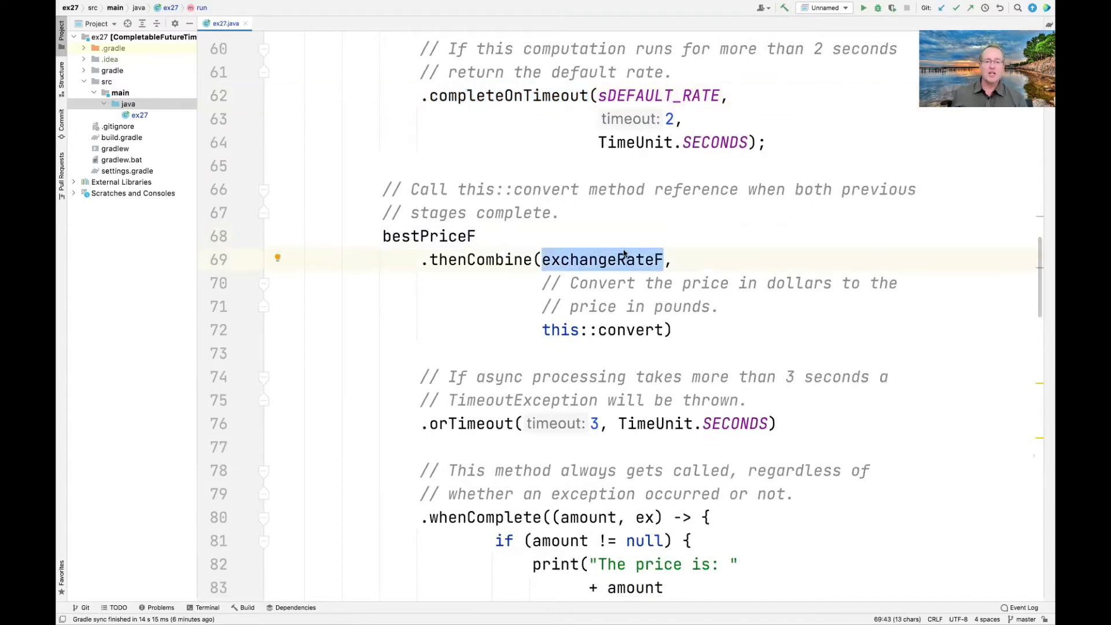
{"action": "mouse_move", "coordinate": [601, 259]}
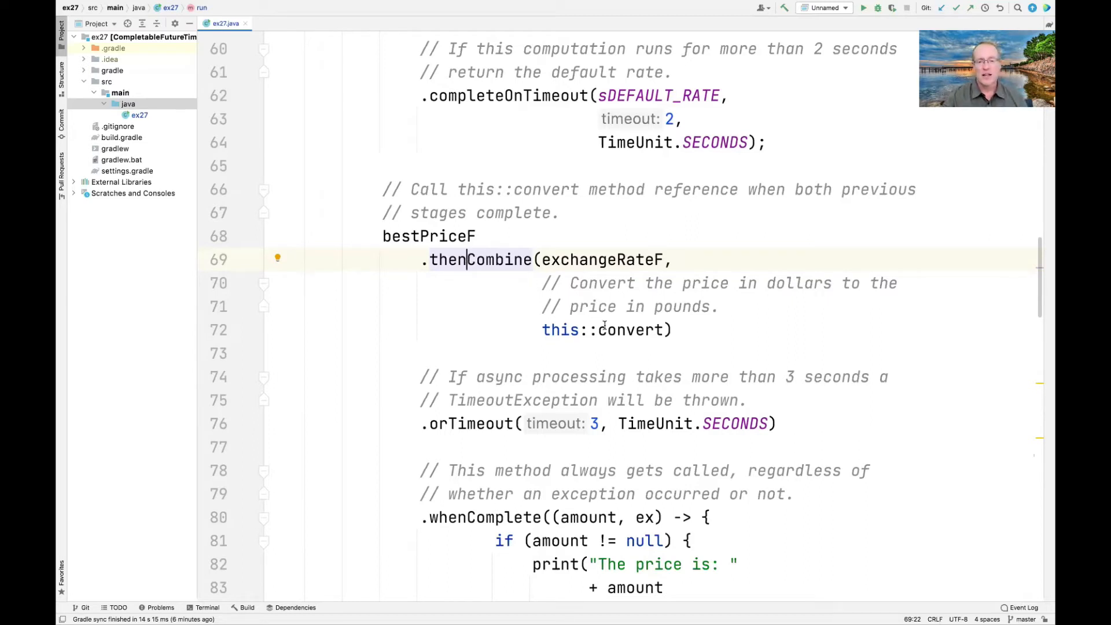
{"action": "double_click", "coordinate": [629, 330]}
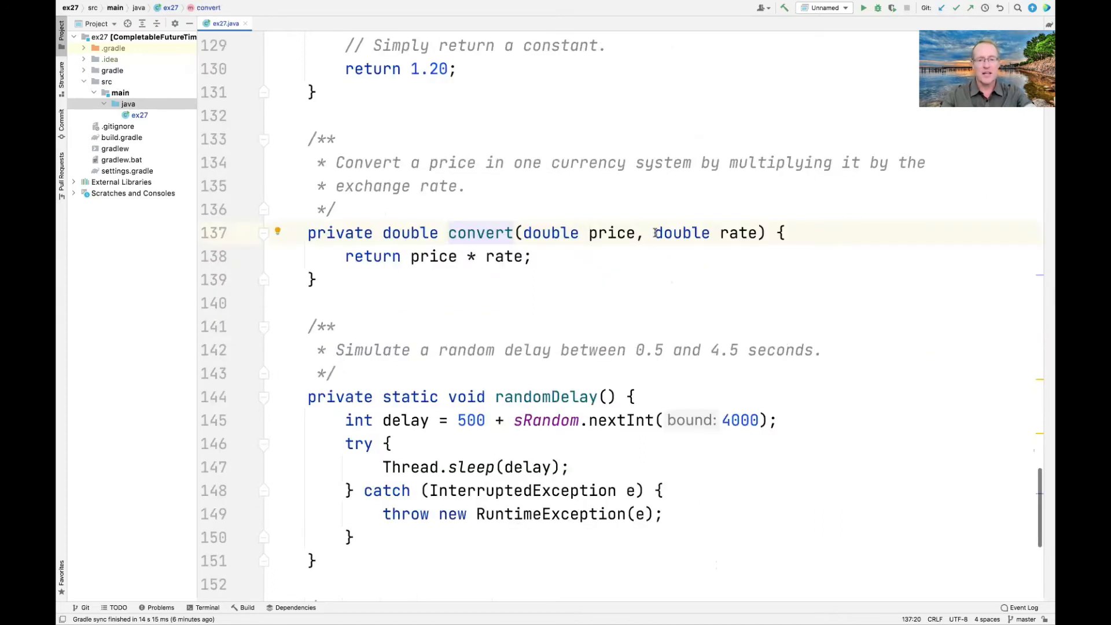
{"action": "left_click", "coordinate": [614, 232]}
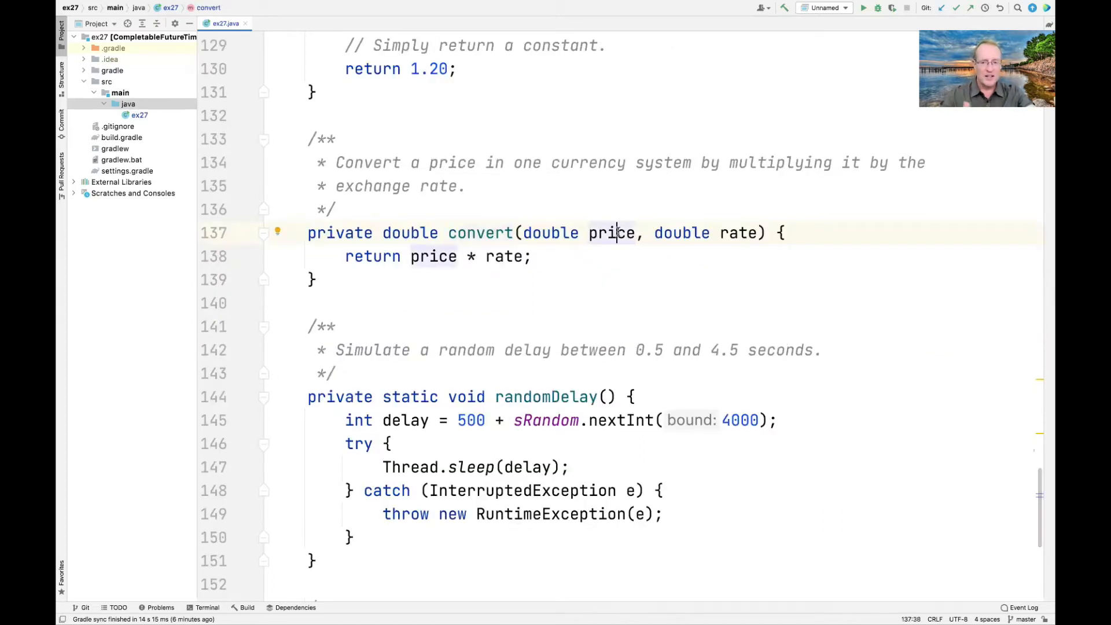
{"action": "double_click", "coordinate": [737, 232]}
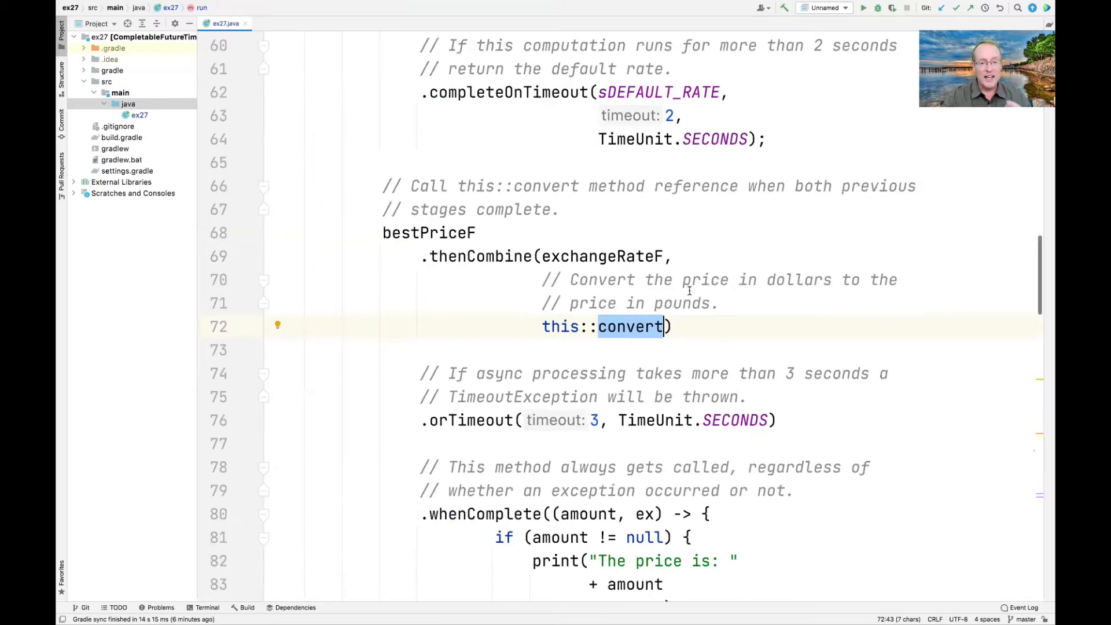
{"action": "scroll", "scroll_direction": "down", "scroll_amount": 3}
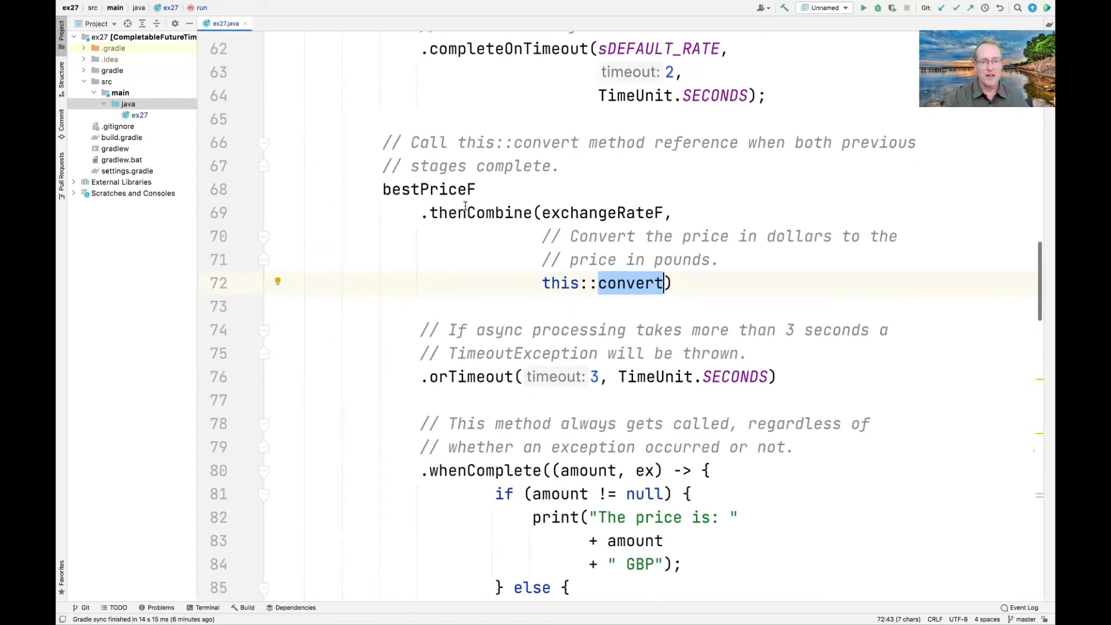
{"action": "scroll", "scroll_direction": "down", "scroll_amount": 3}
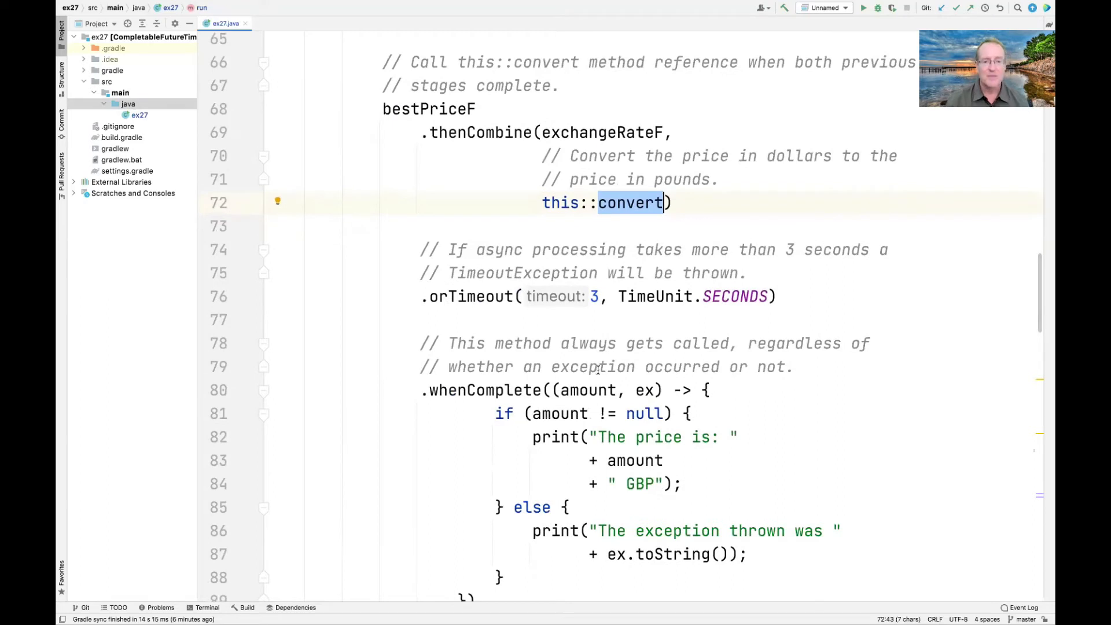
{"action": "left_click", "coordinate": [570, 273]}
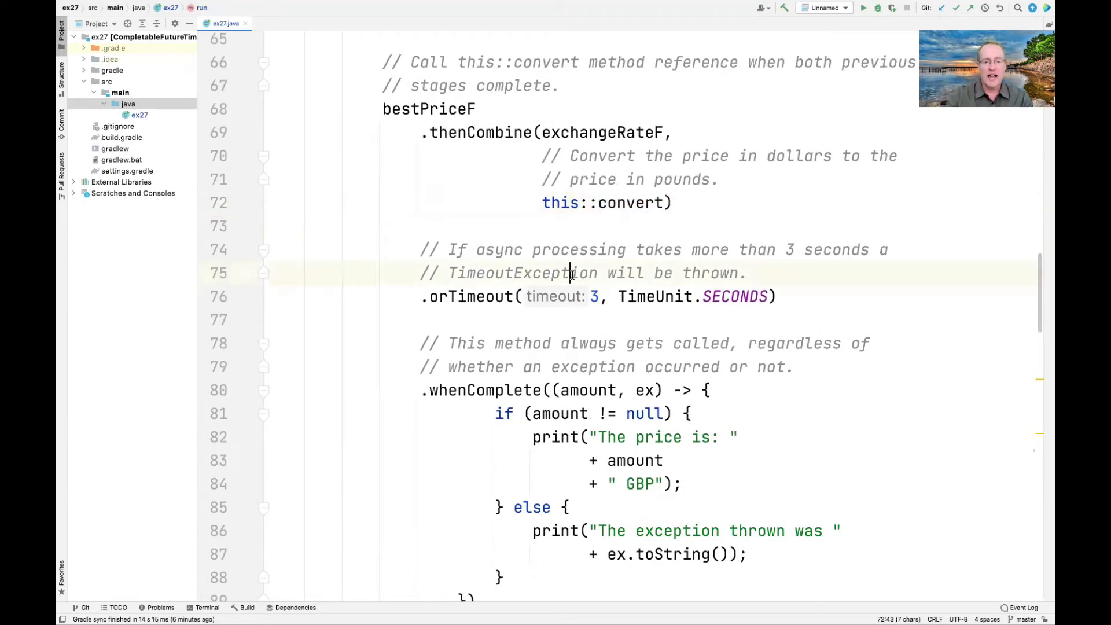
{"action": "double_click", "coordinate": [522, 273]}
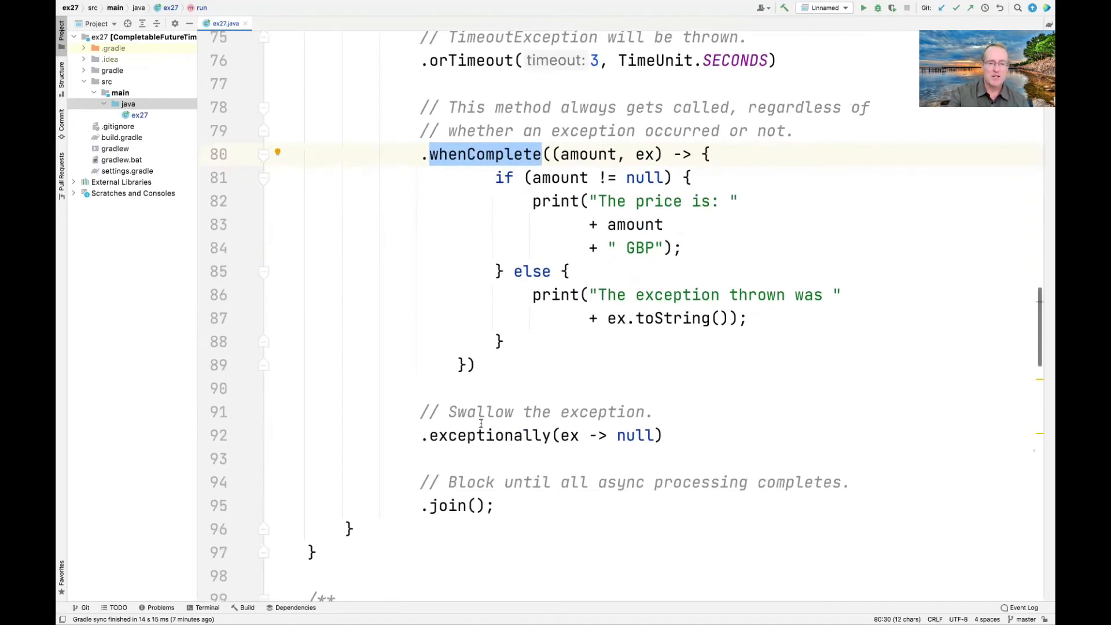
Move to the exceptionally stage and start running ex27.main().
{"action": "left_click", "coordinate": [467, 435]}
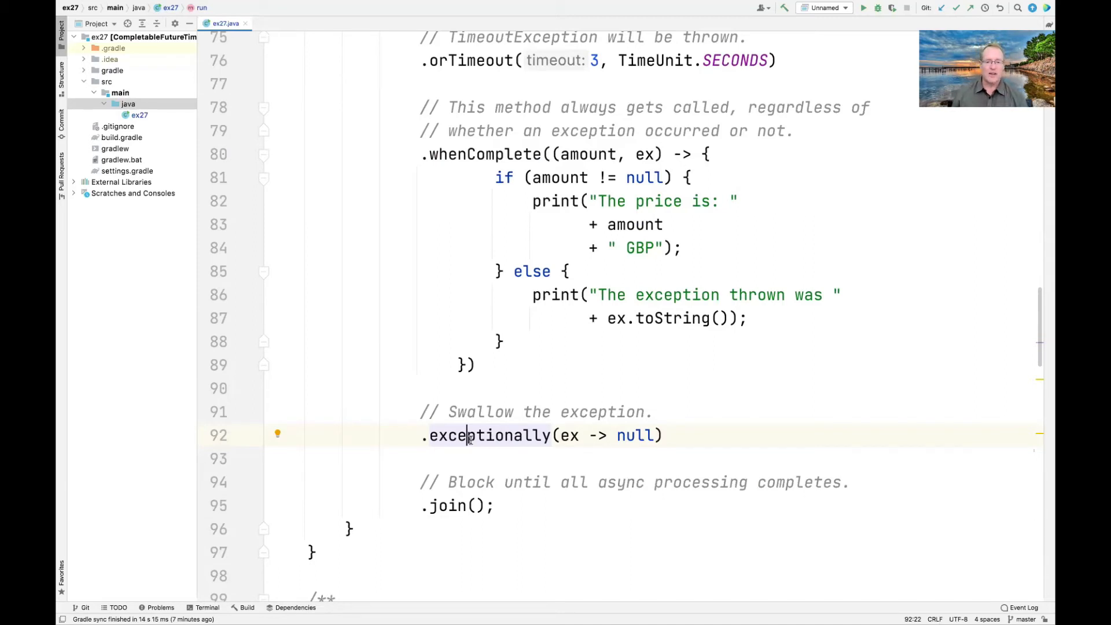
{"action": "left_click", "coordinate": [466, 505]}
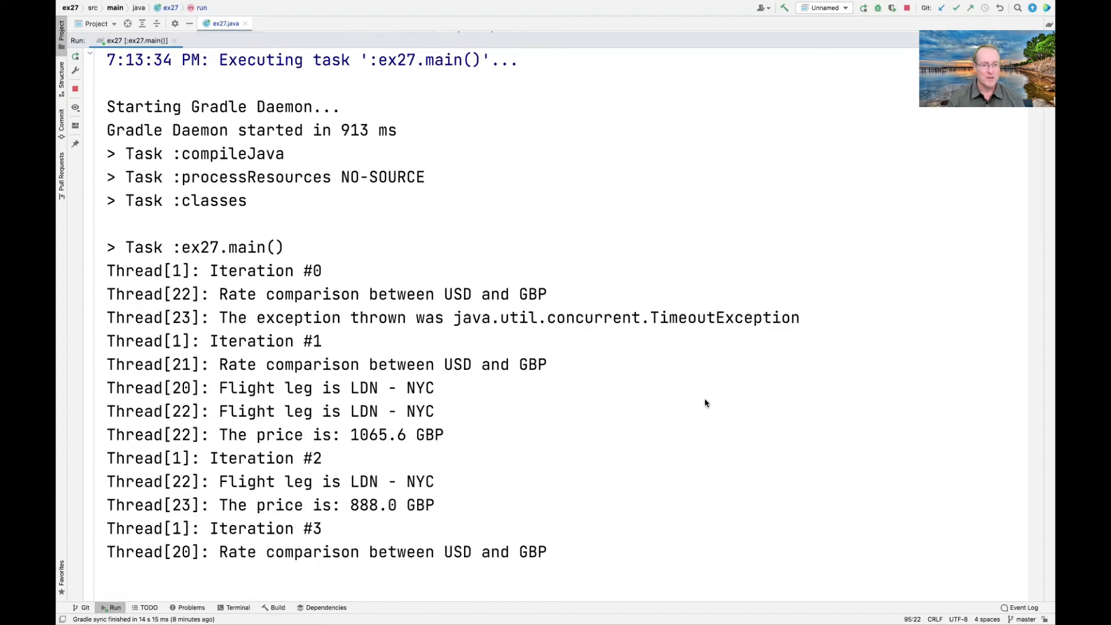
Highlight the TimeoutException and a GBP price in the Run output, then return to ex27.java.
{"action": "scroll", "scroll_direction": "down", "scroll_amount": 3}
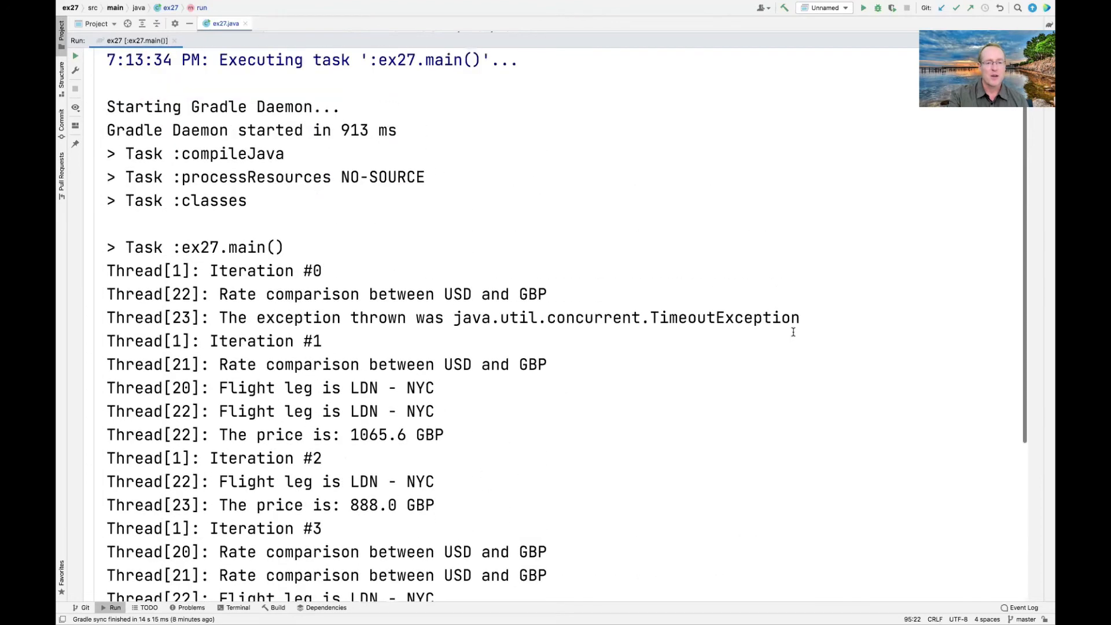
{"action": "double_click", "coordinate": [518, 254]}
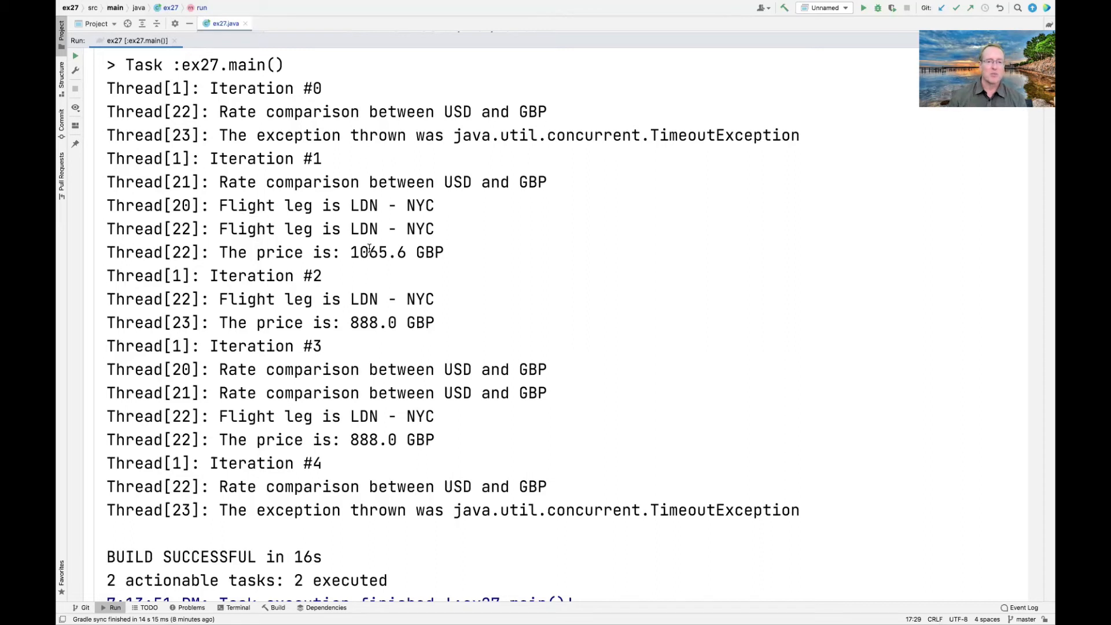
{"action": "double_click", "coordinate": [364, 323]}
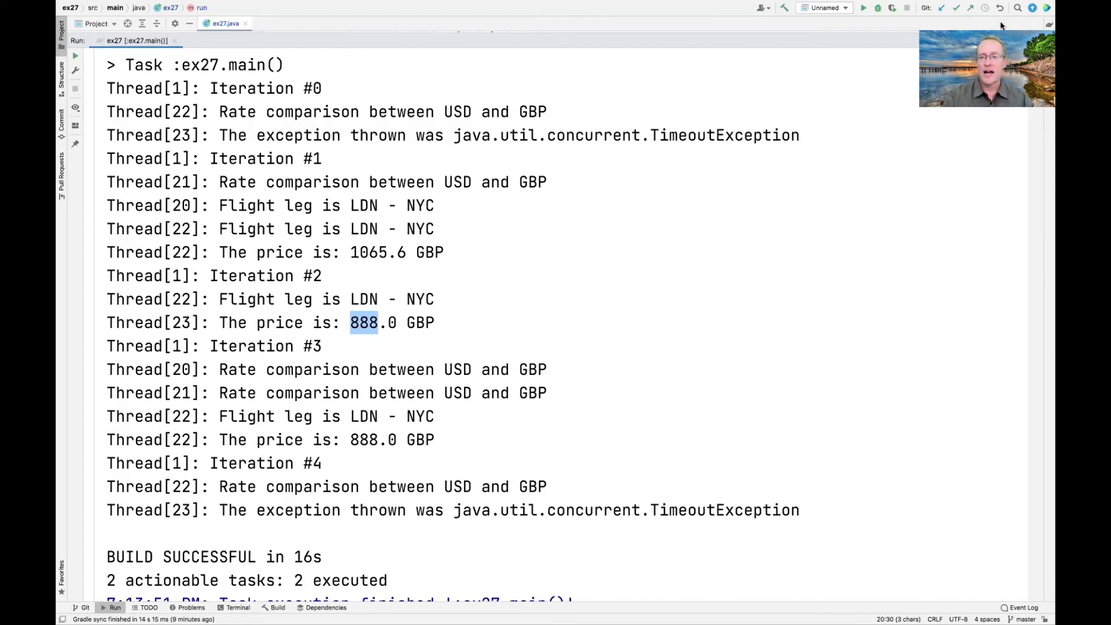
{"action": "left_click", "coordinate": [226, 23]}
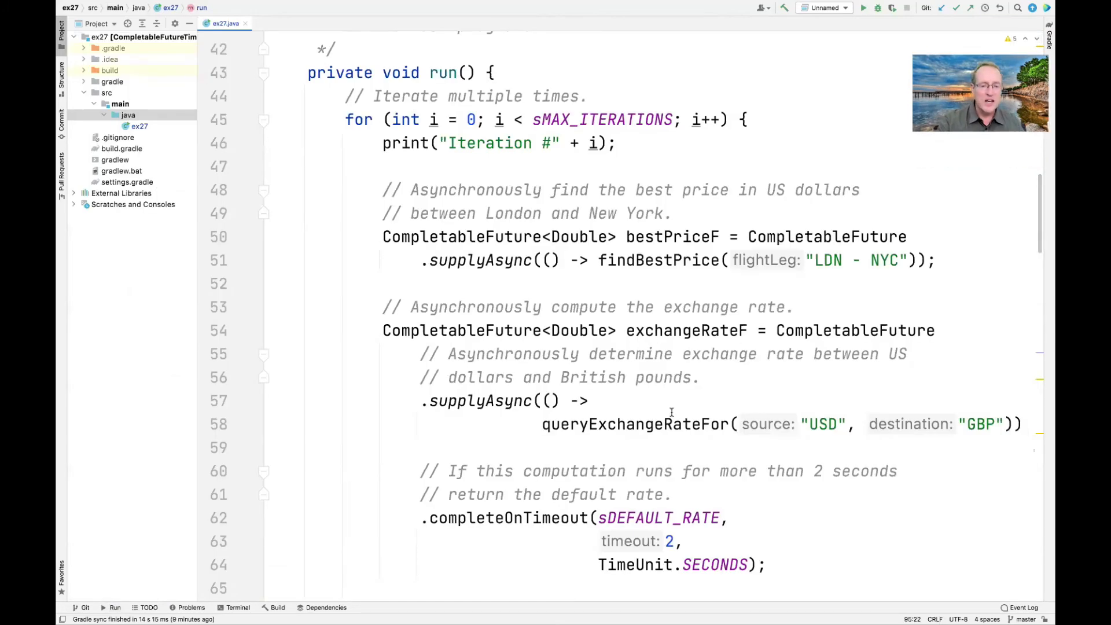
{"action": "scroll", "scroll_direction": "down", "scroll_amount": 3}
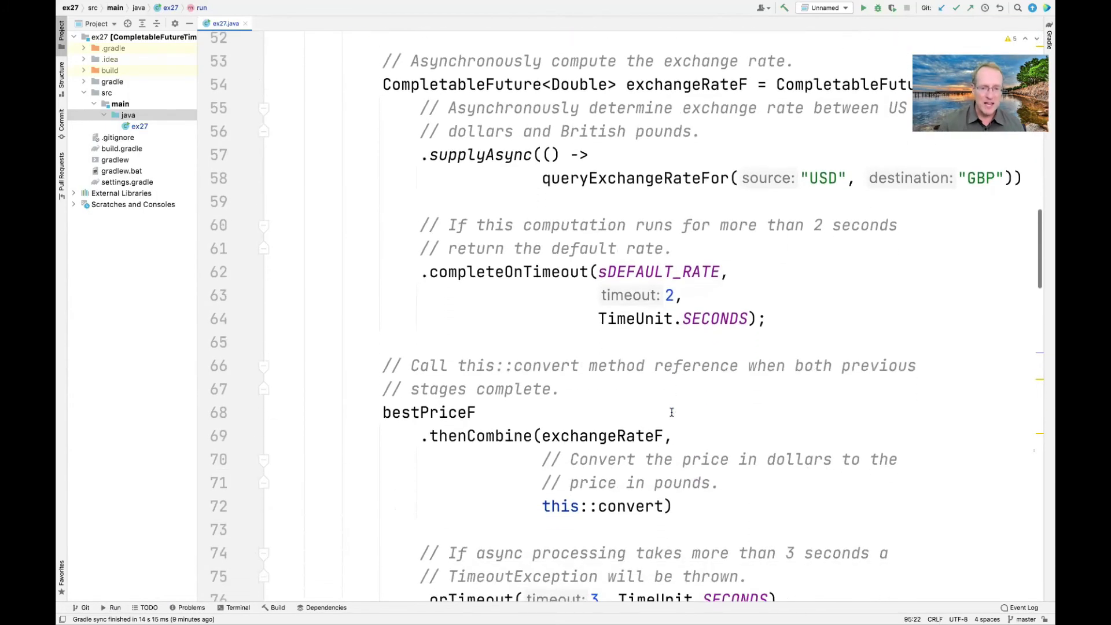
{"action": "double_click", "coordinate": [506, 270]}
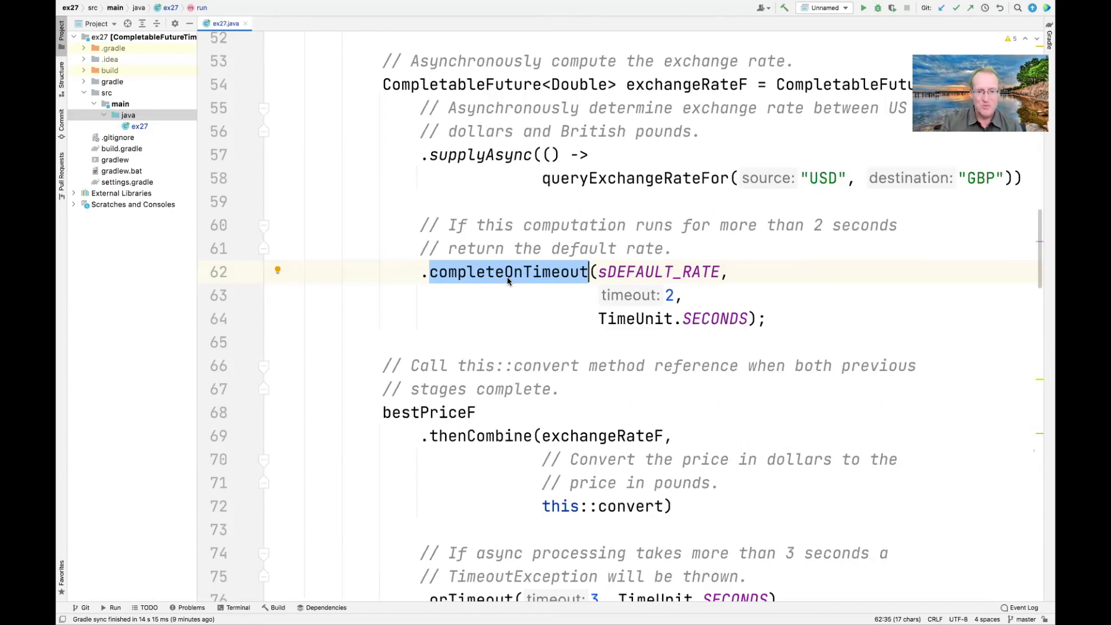
{"action": "scroll", "scroll_direction": "down", "scroll_amount": 3}
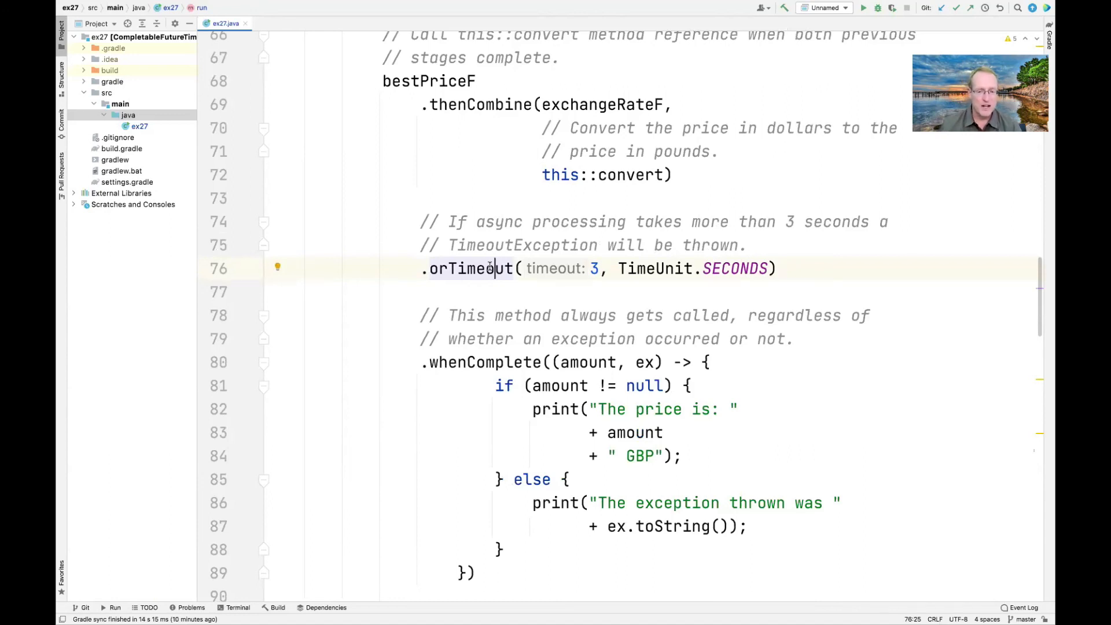
{"action": "scroll", "scroll_direction": "down", "scroll_amount": 3}
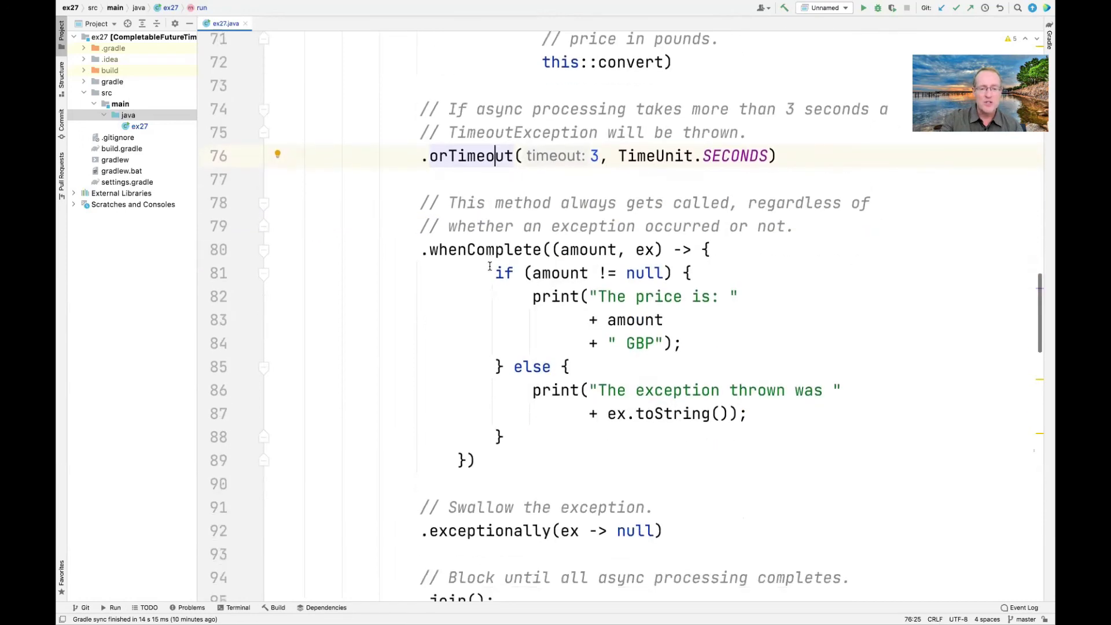
{"action": "scroll", "scroll_direction": "down", "scroll_amount": 3}
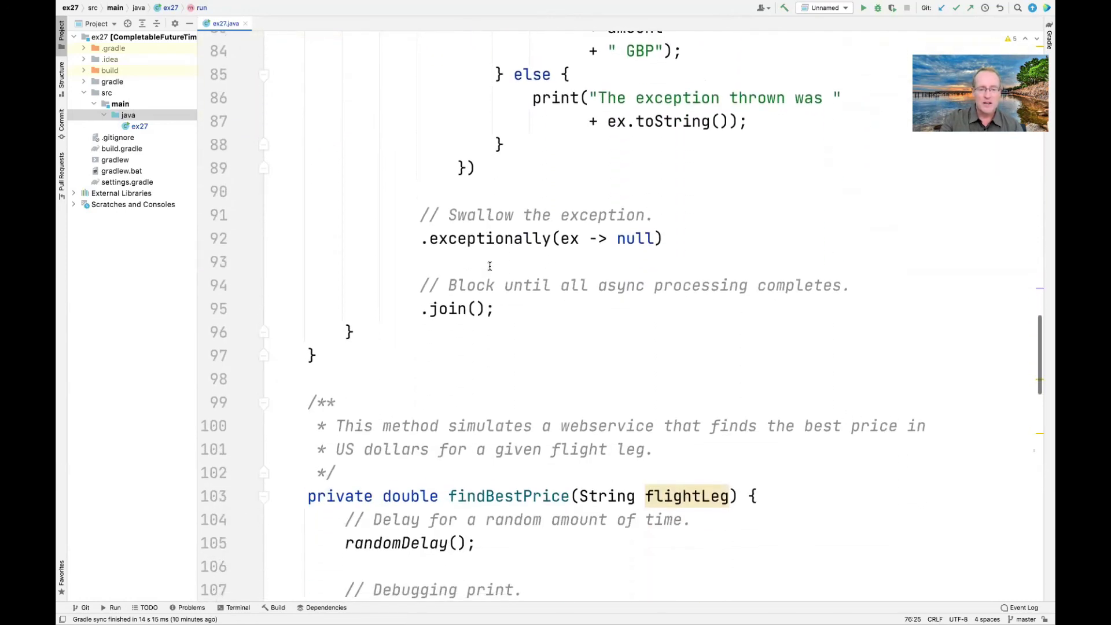